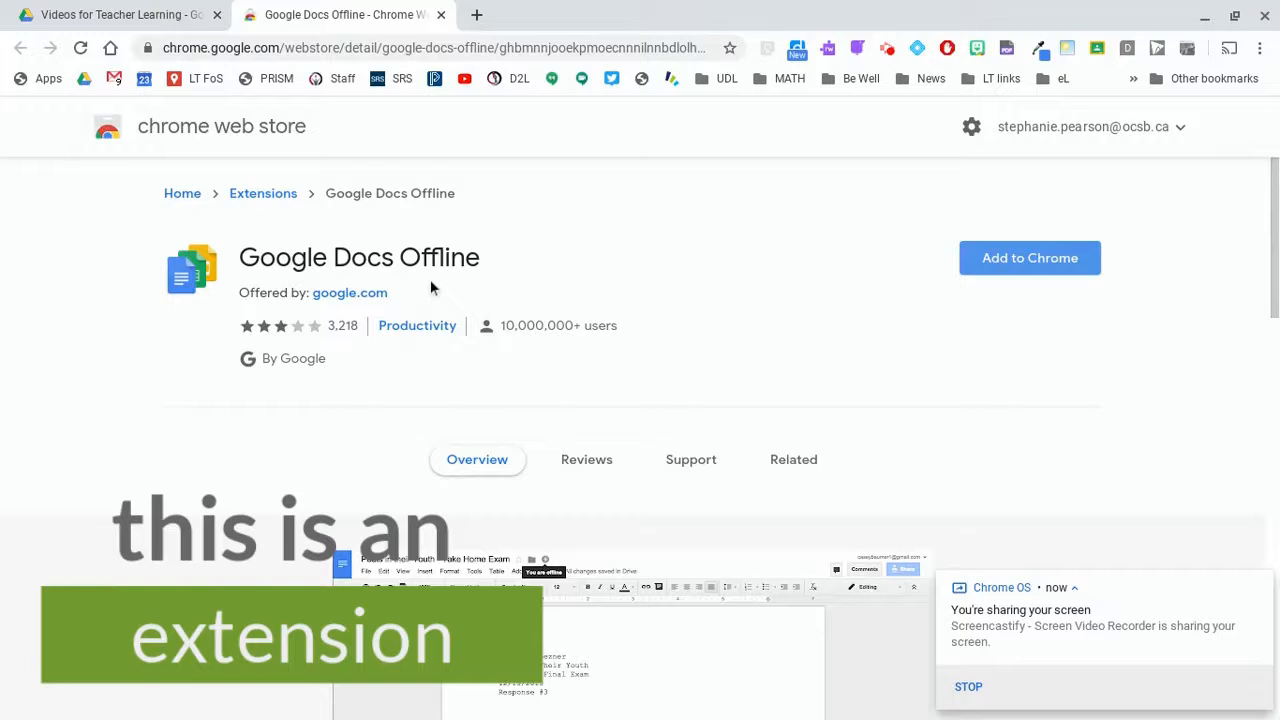
mouse_move(1029, 258)
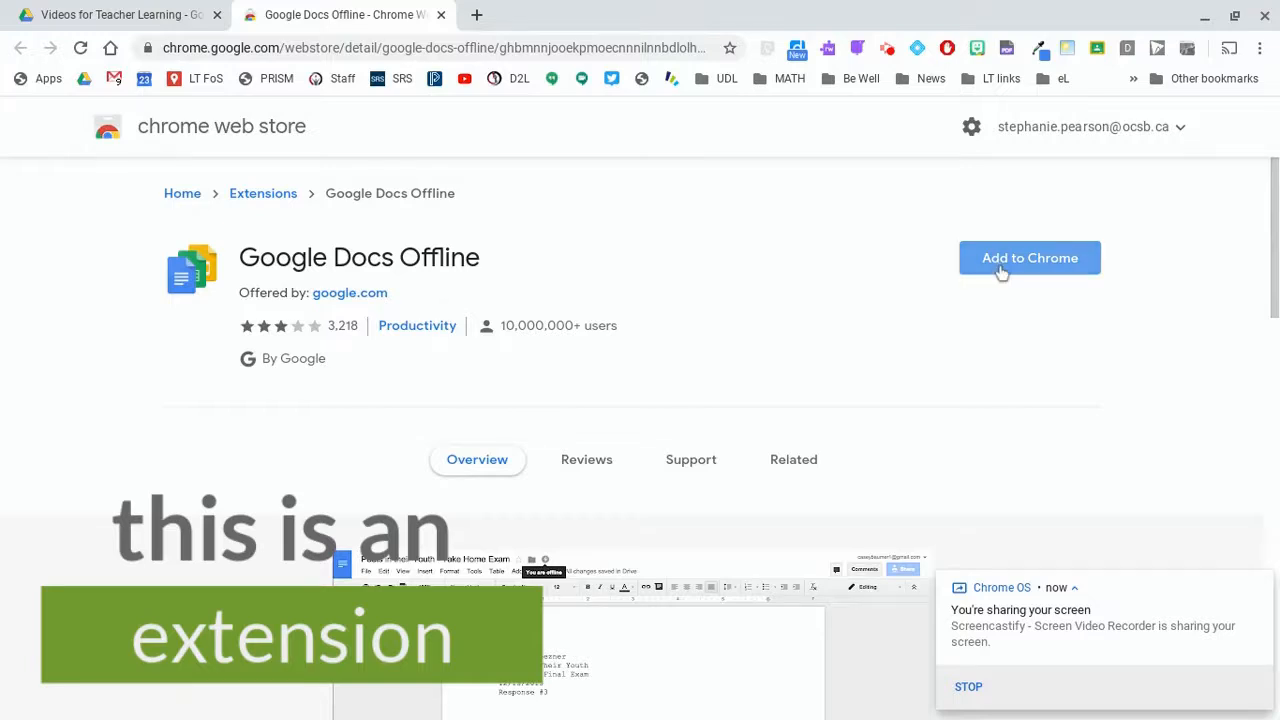
Install Google Docs Offline from its Web Store page and confirm adding the extension
click(1029, 258)
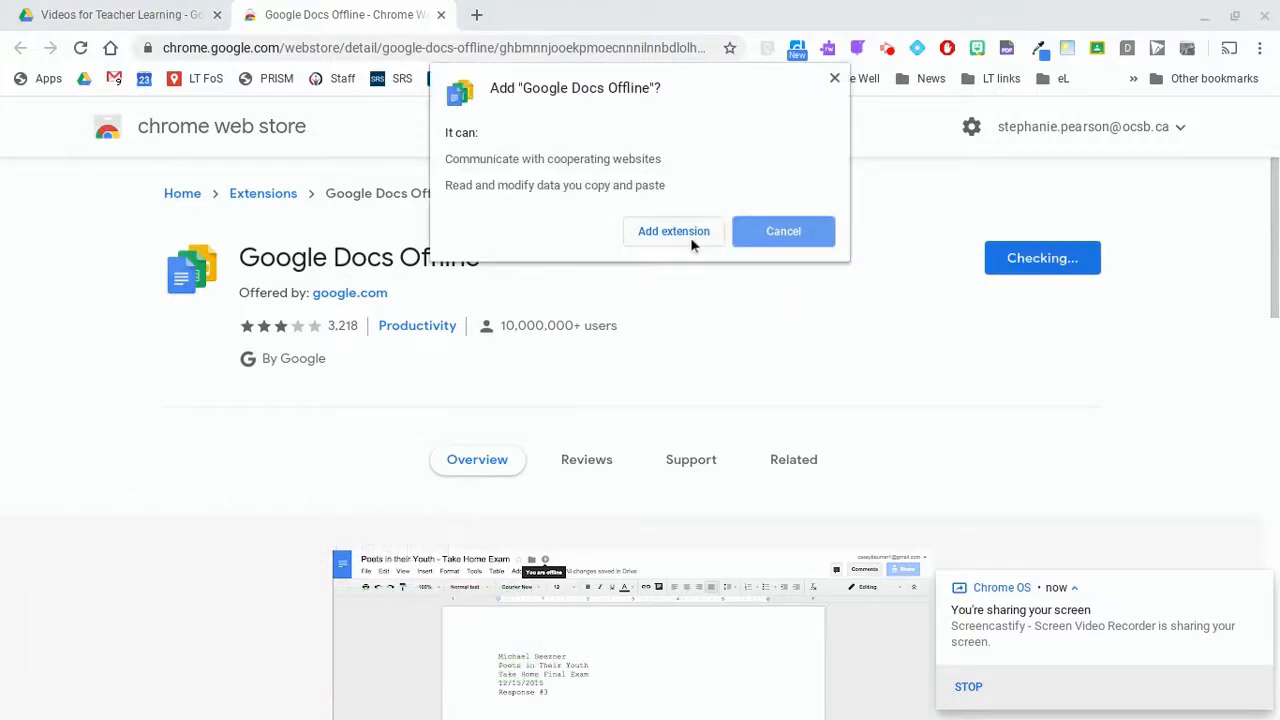
click(673, 231)
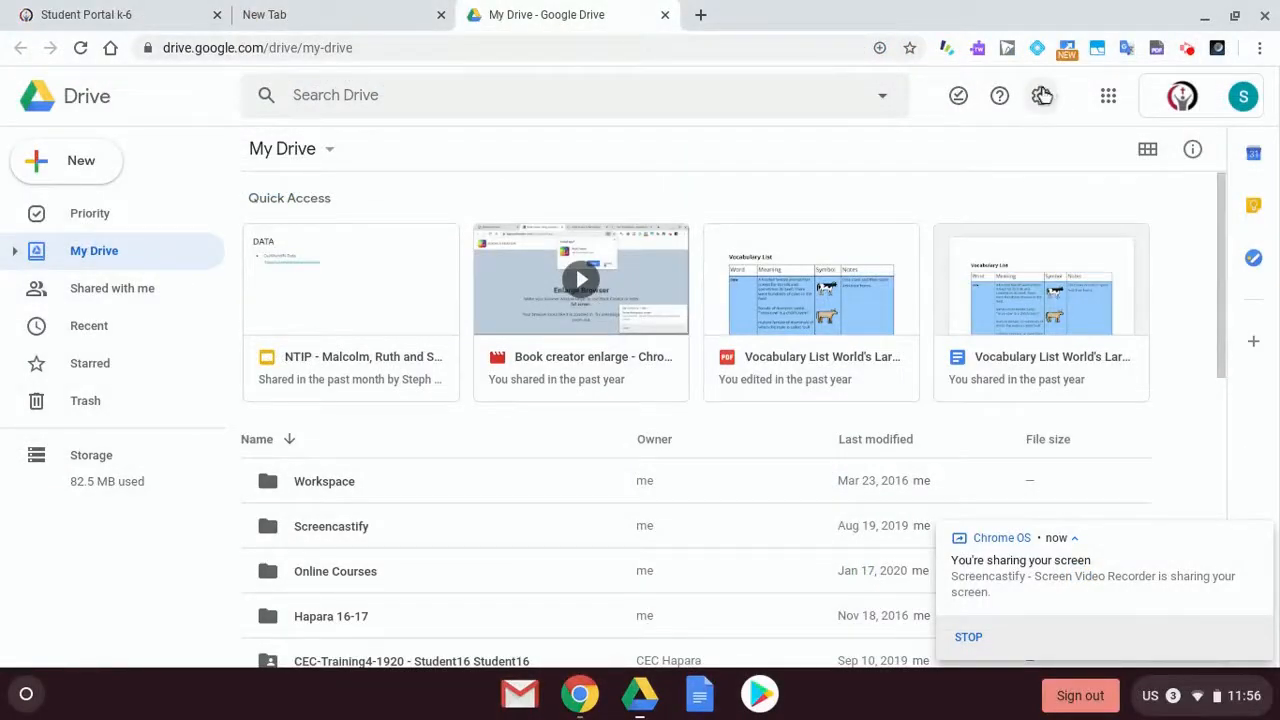
Open Google Drive's Settings window from the gear menu to show the Offline option
click(1041, 95)
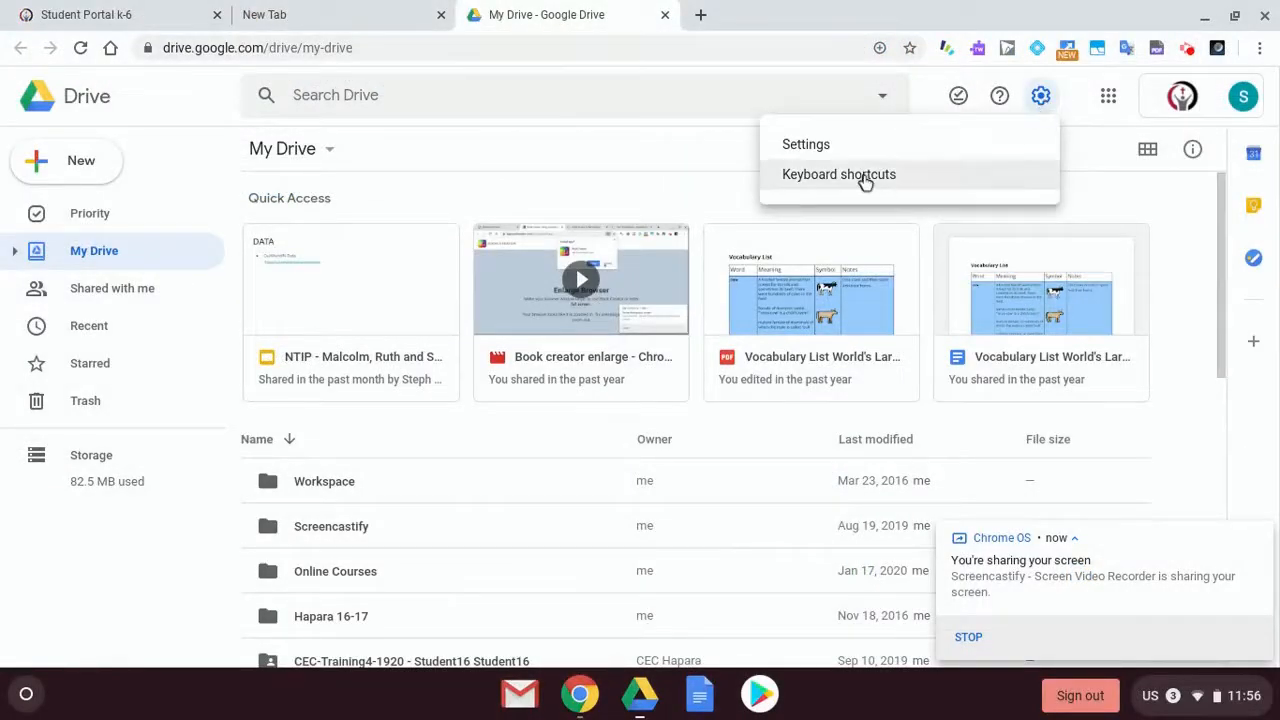
click(805, 144)
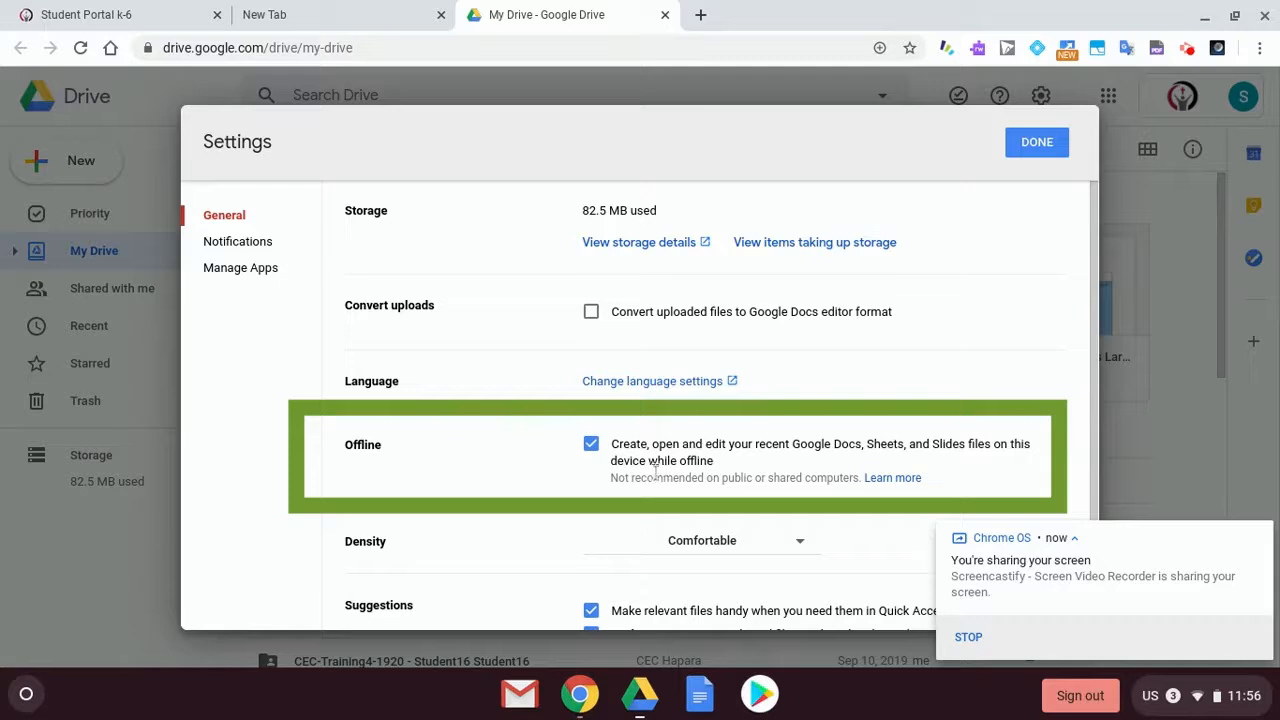
mouse_move(765, 475)
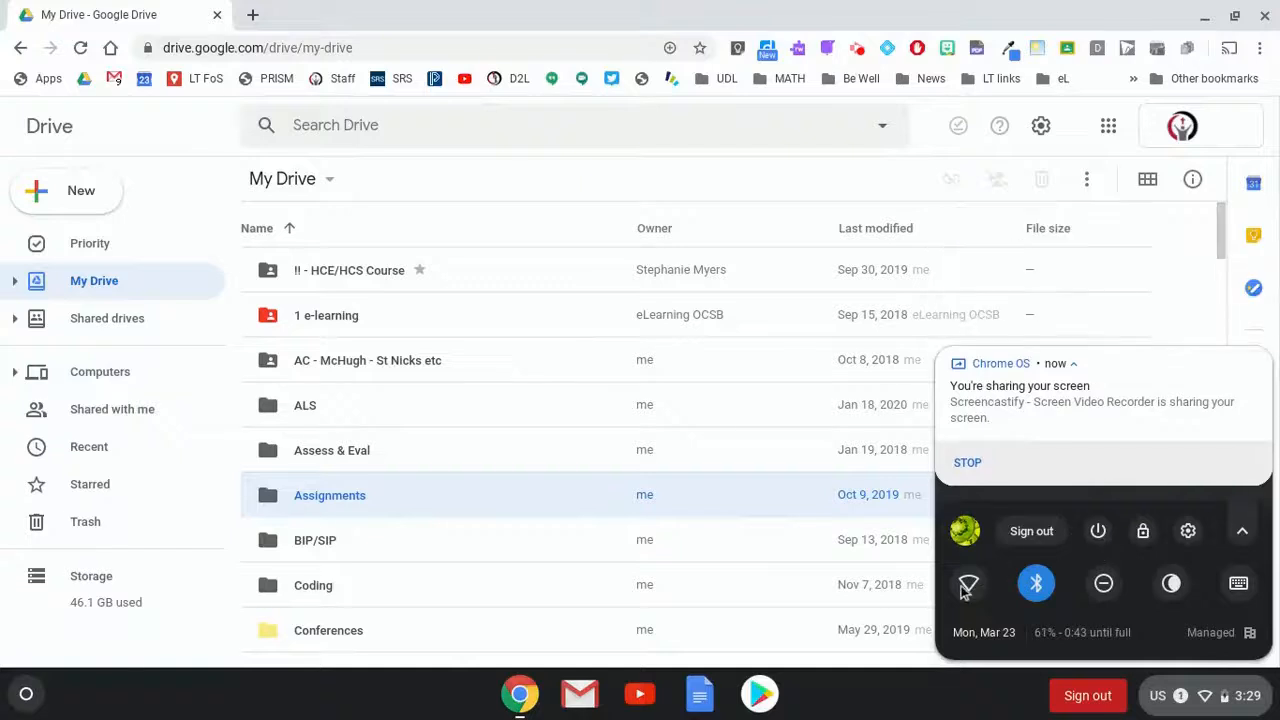
mouse_move(968, 583)
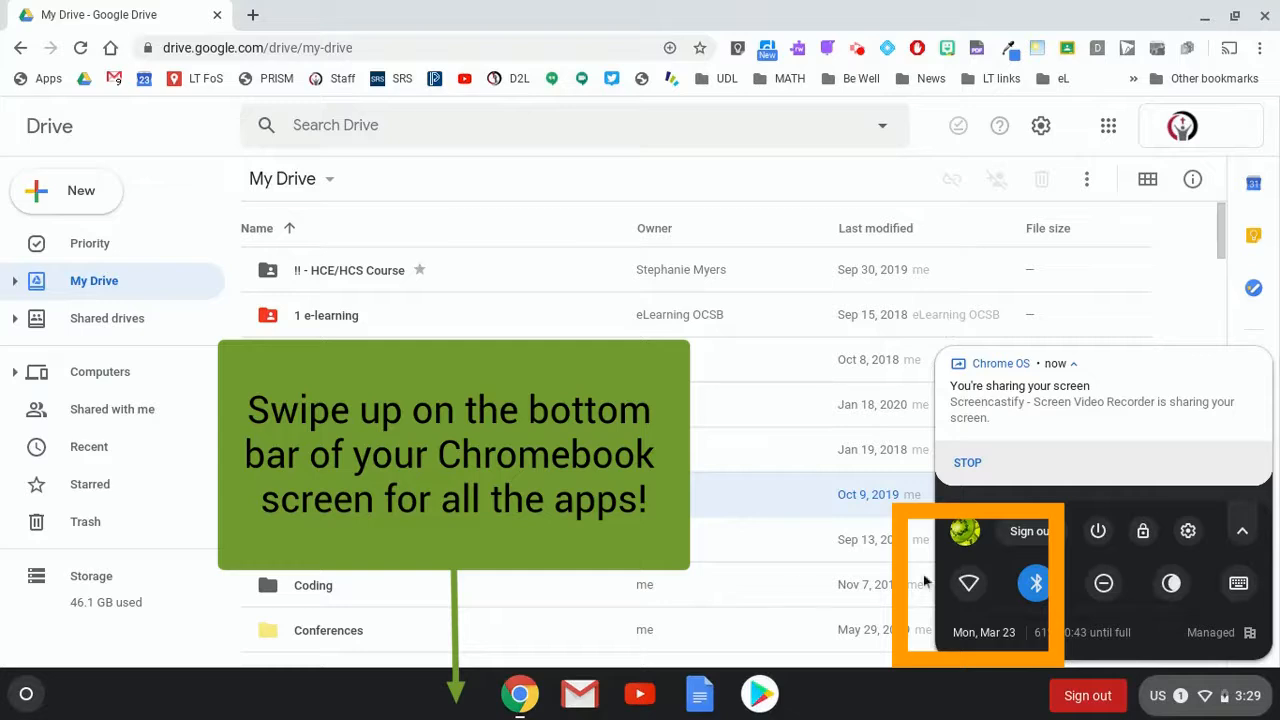
mouse_move(735, 697)
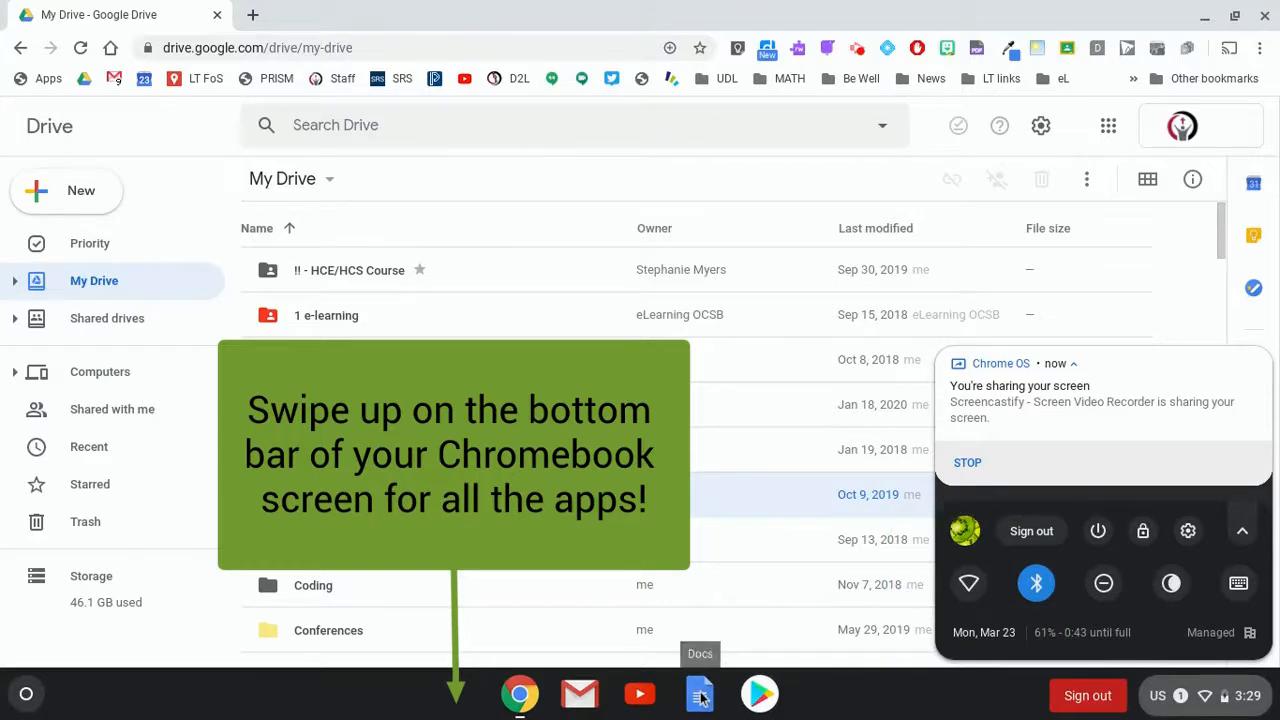
Launch Google Docs from its icon on the Chromebook shelf
click(700, 693)
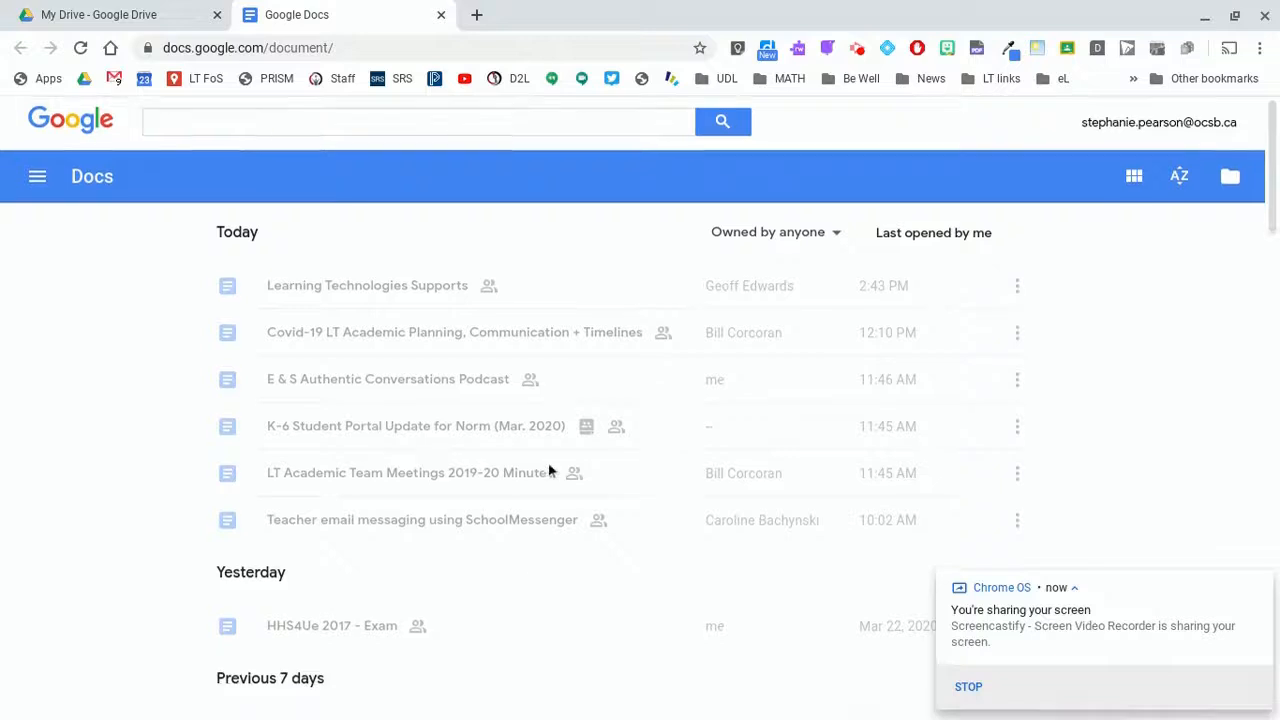
mouse_move(480, 390)
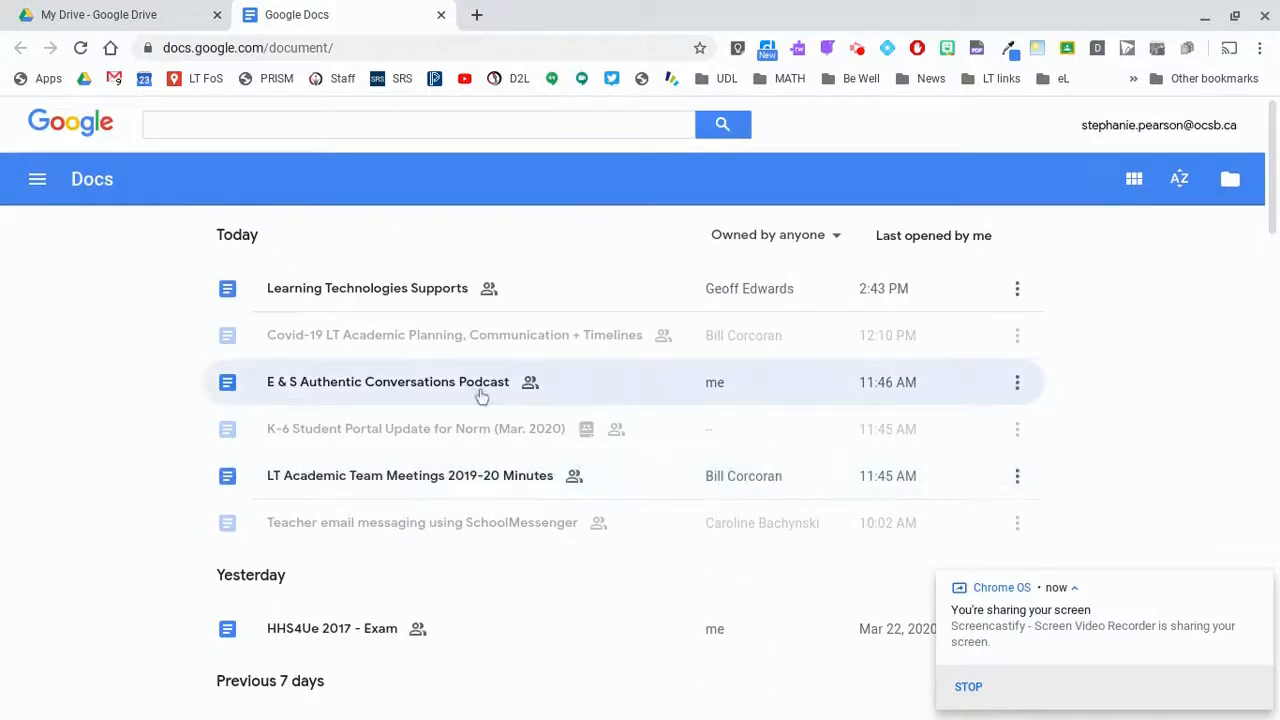
scroll(down, 3)
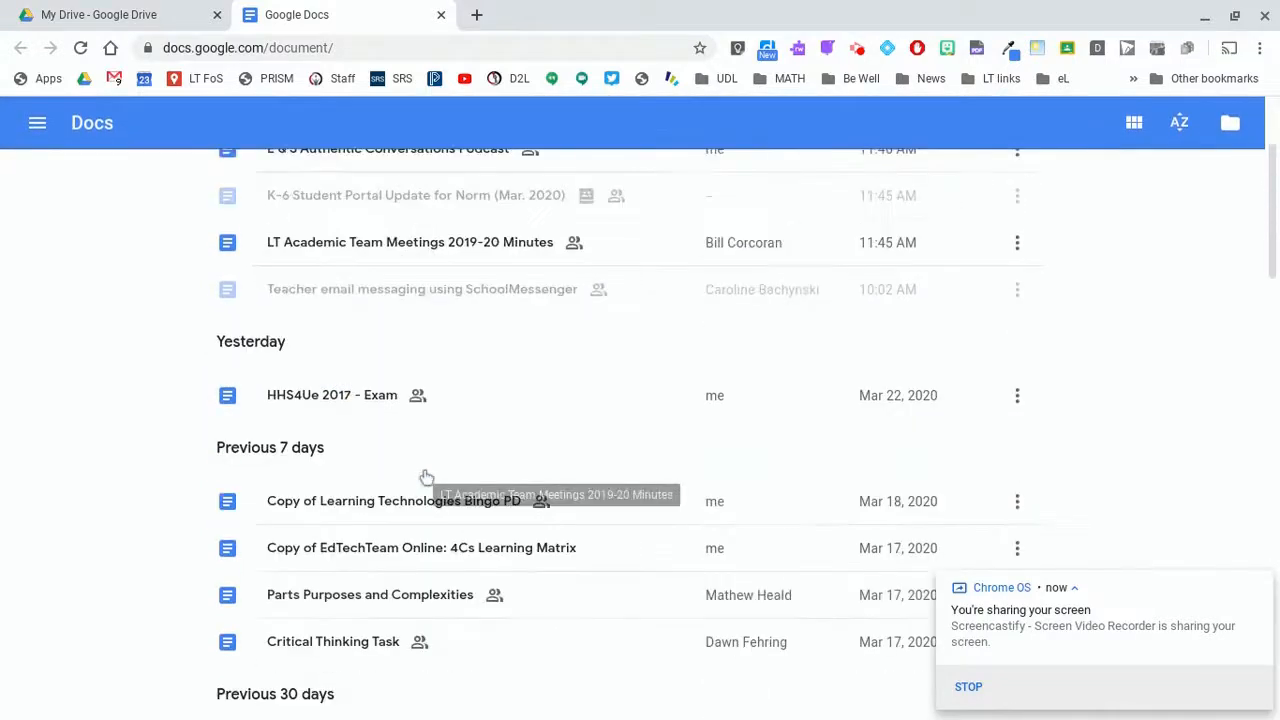
scroll(down, 3)
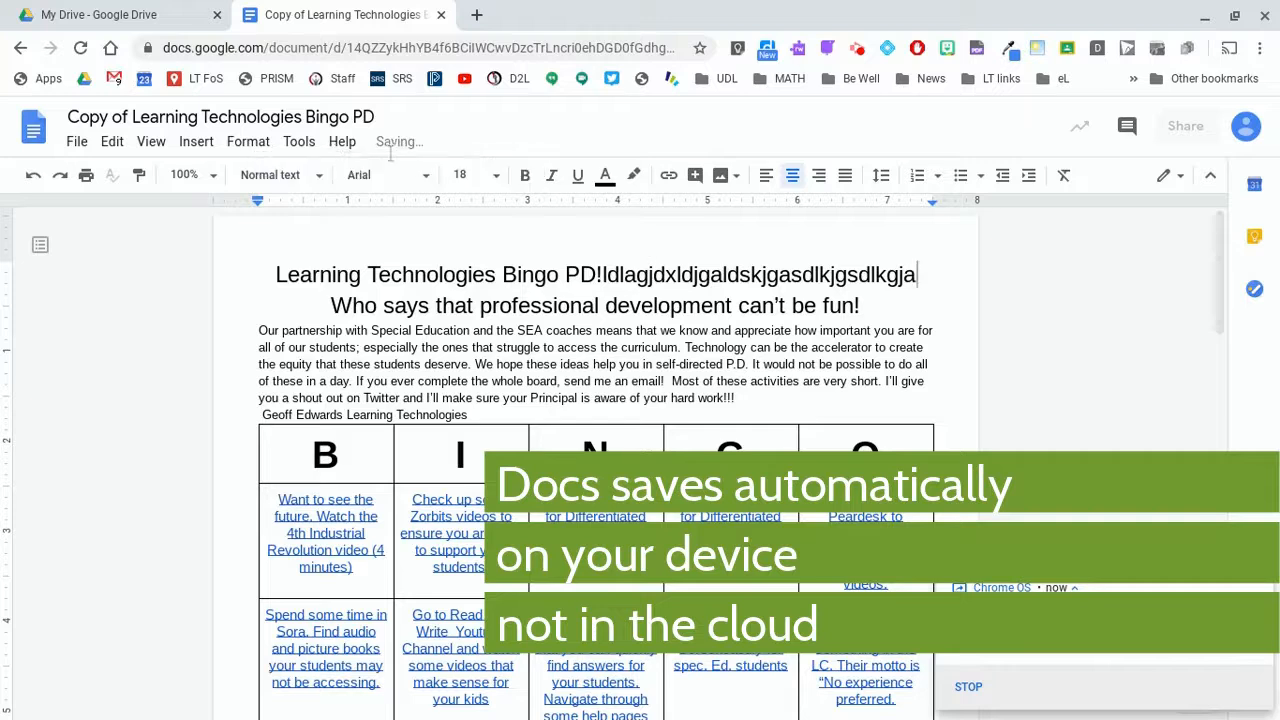
mouse_move(399, 141)
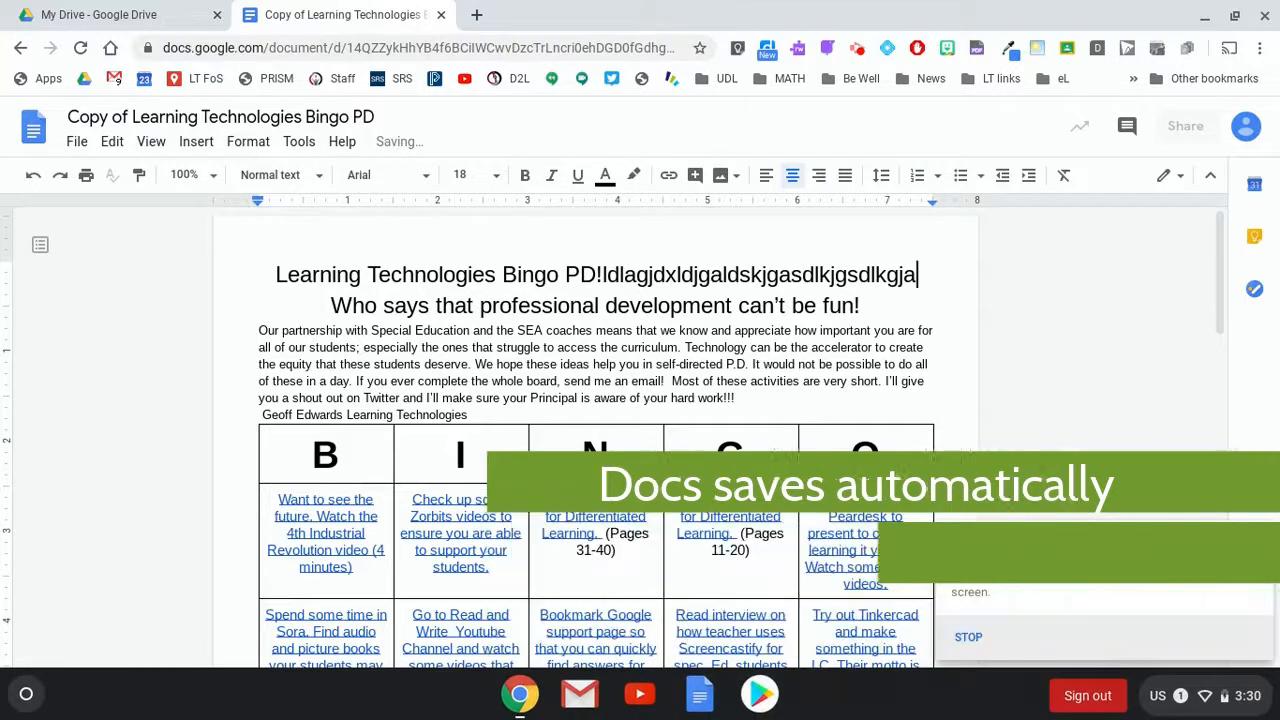
Click the bottom-left corner of the Chromebook shelf after editing the document
click(26, 694)
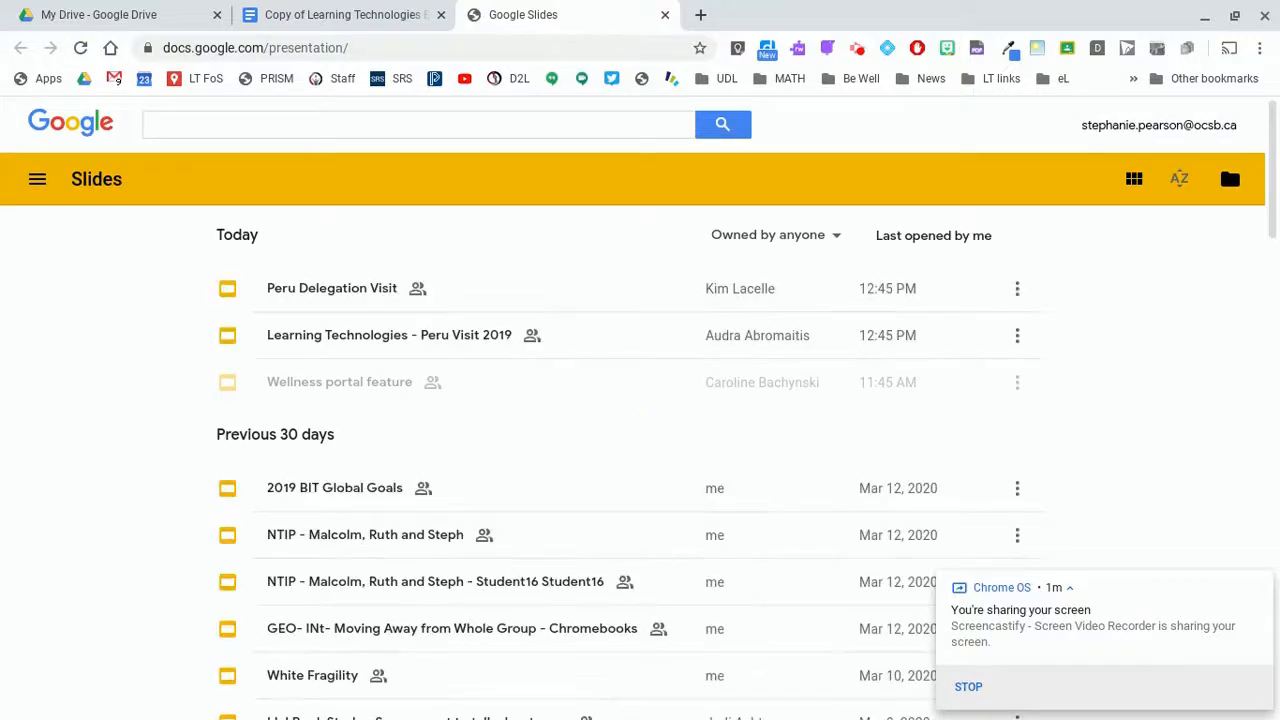
mouse_move(514, 628)
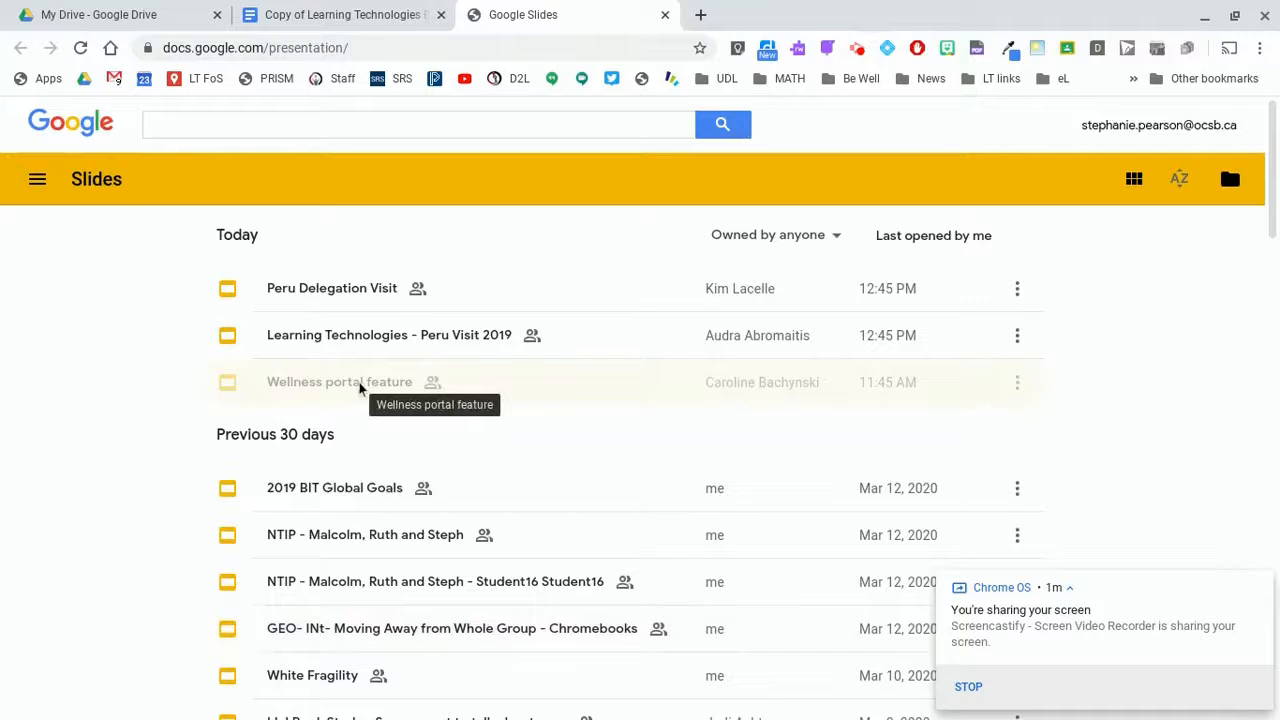
Scroll the Slides presentation list to find files greyed out as unavailable offline
scroll(down, 3)
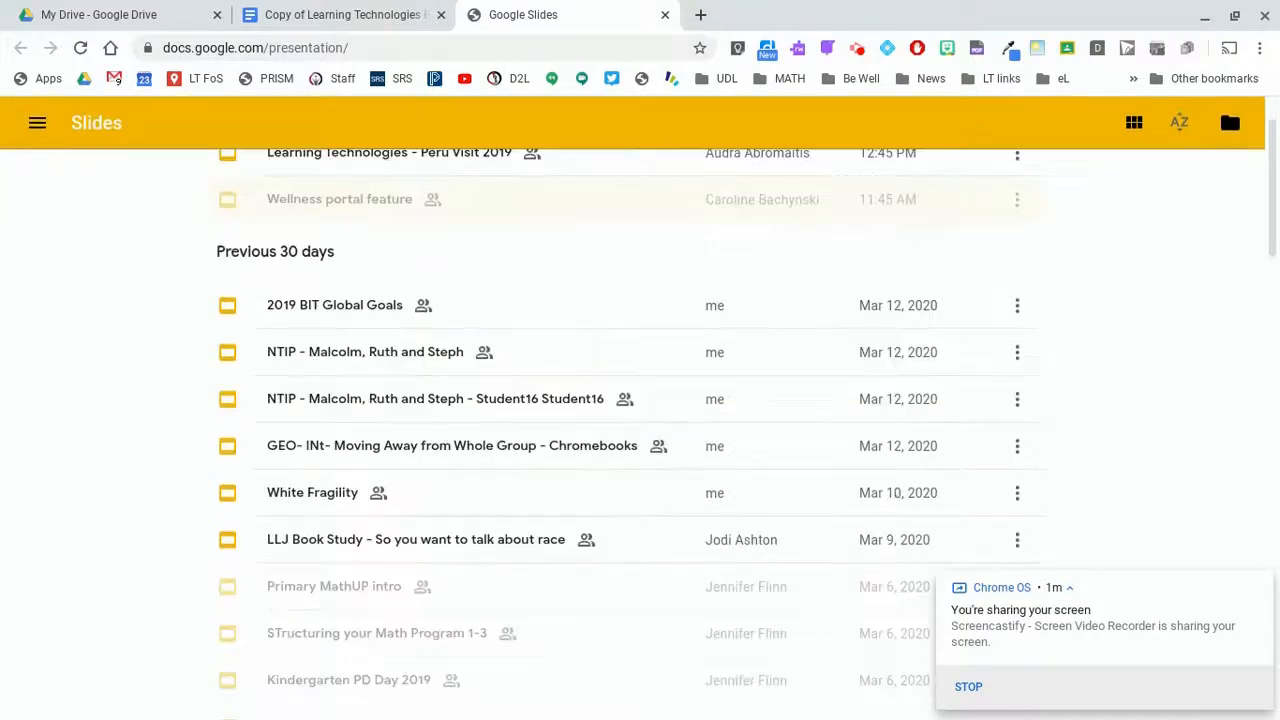